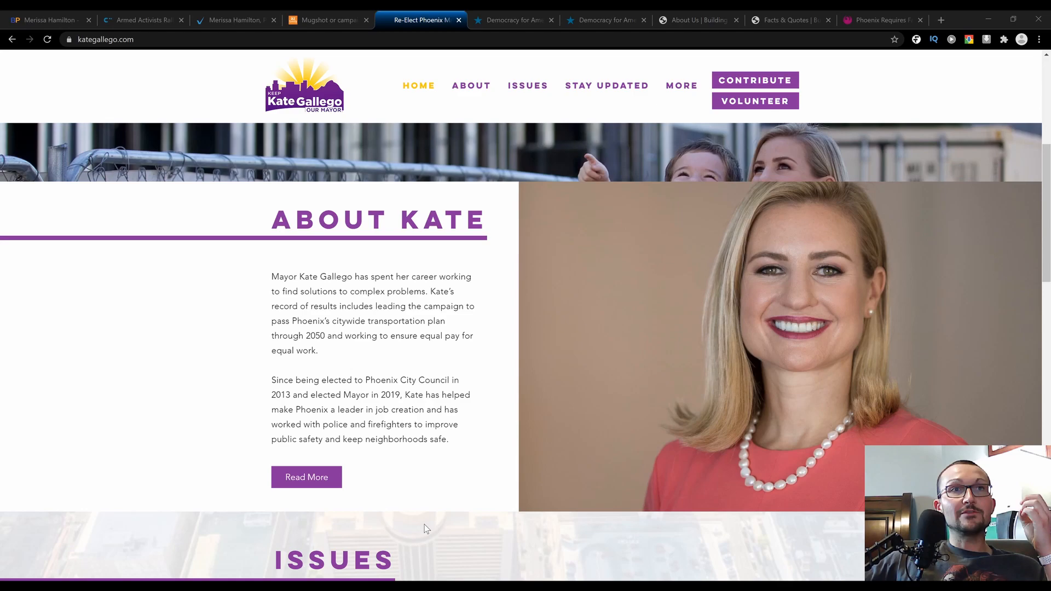
mouse_move(418, 524)
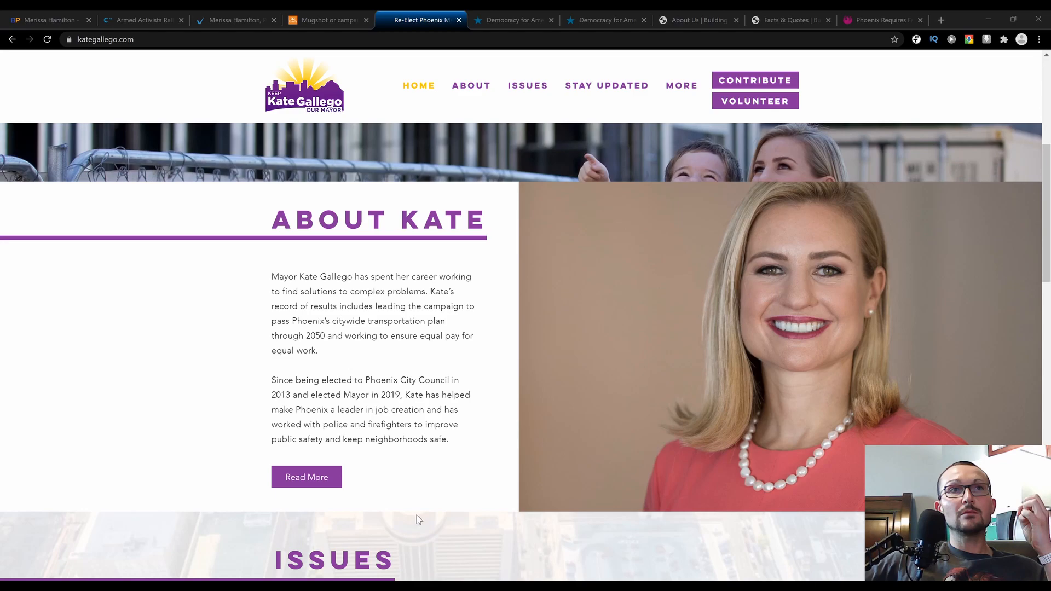
mouse_move(96, 439)
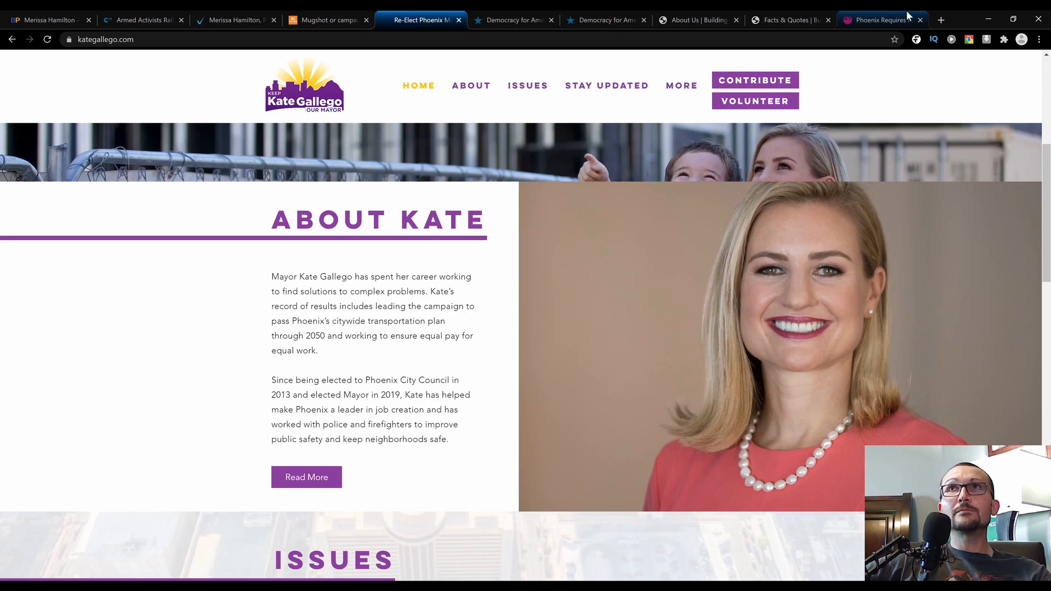
Step: Switch to the City of Phoenix newsroom FAQ on required face coverings
left_click(880, 20)
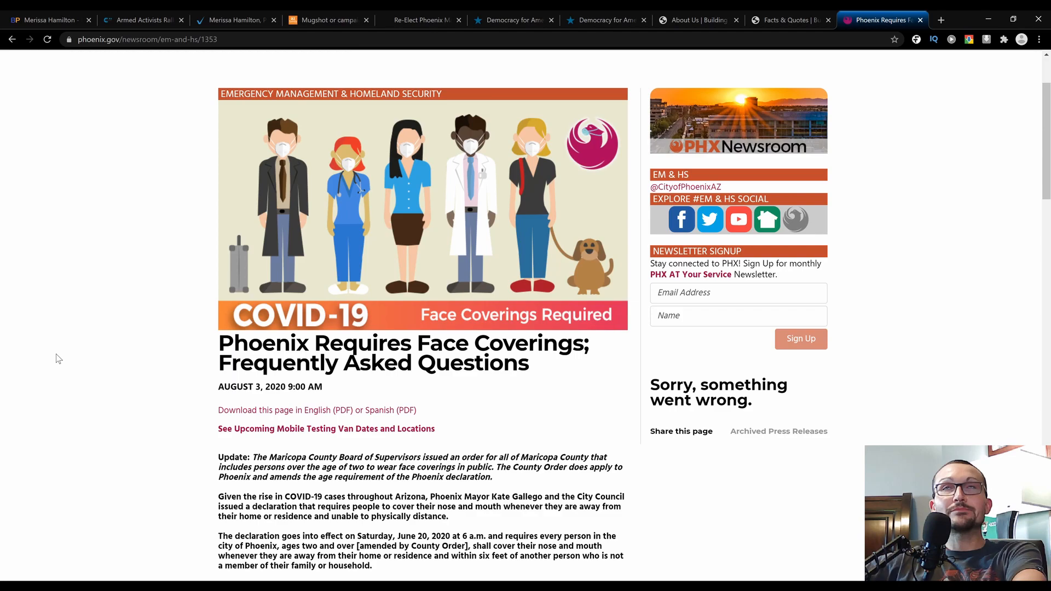
mouse_move(78, 338)
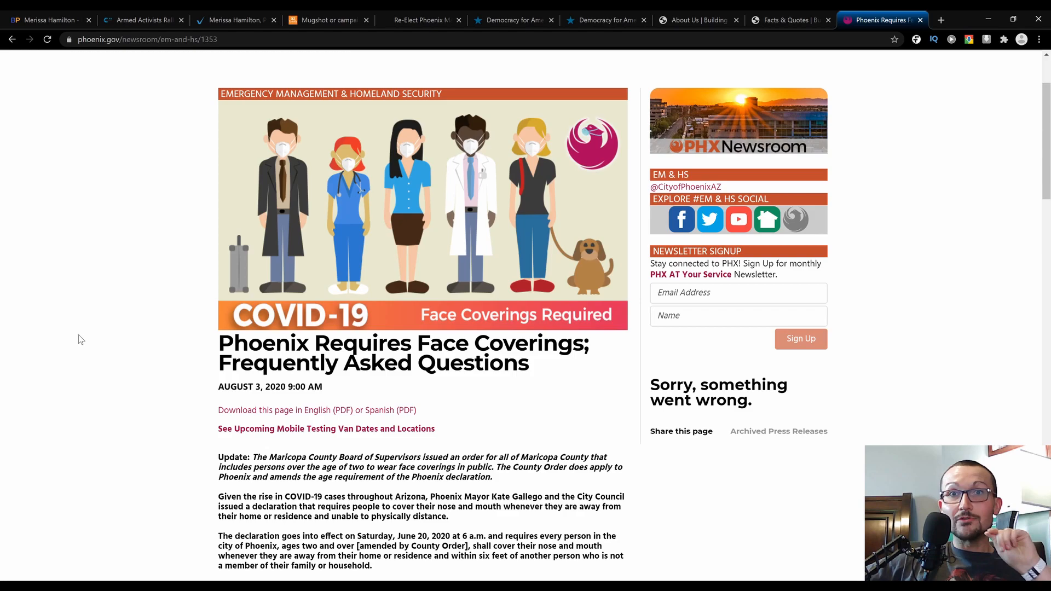
Step: Return to Kate Gallego's campaign site and open her full 'More About Me' biography
left_click(421, 19)
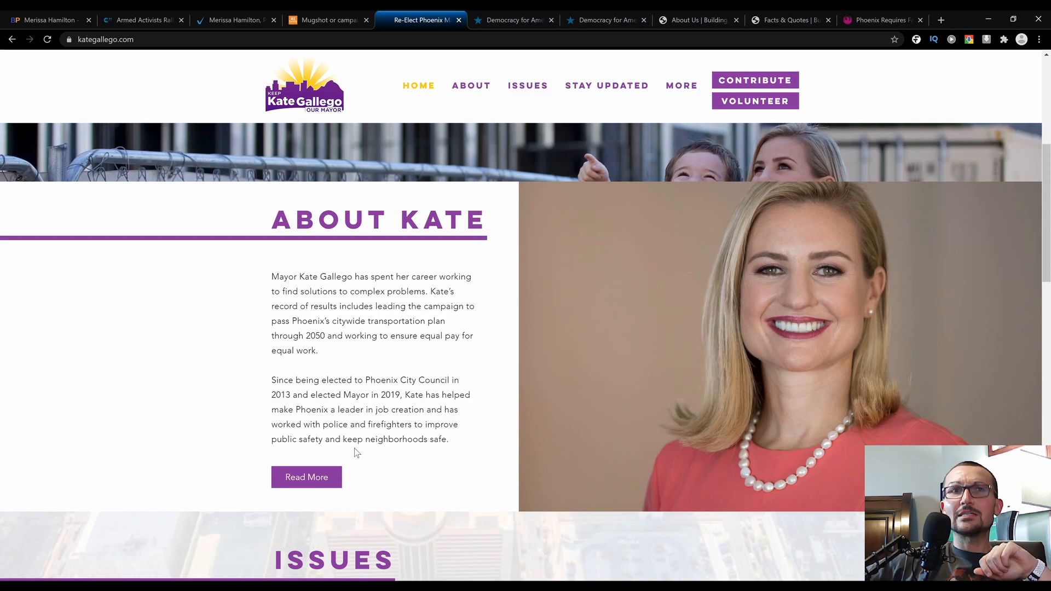
left_click(306, 477)
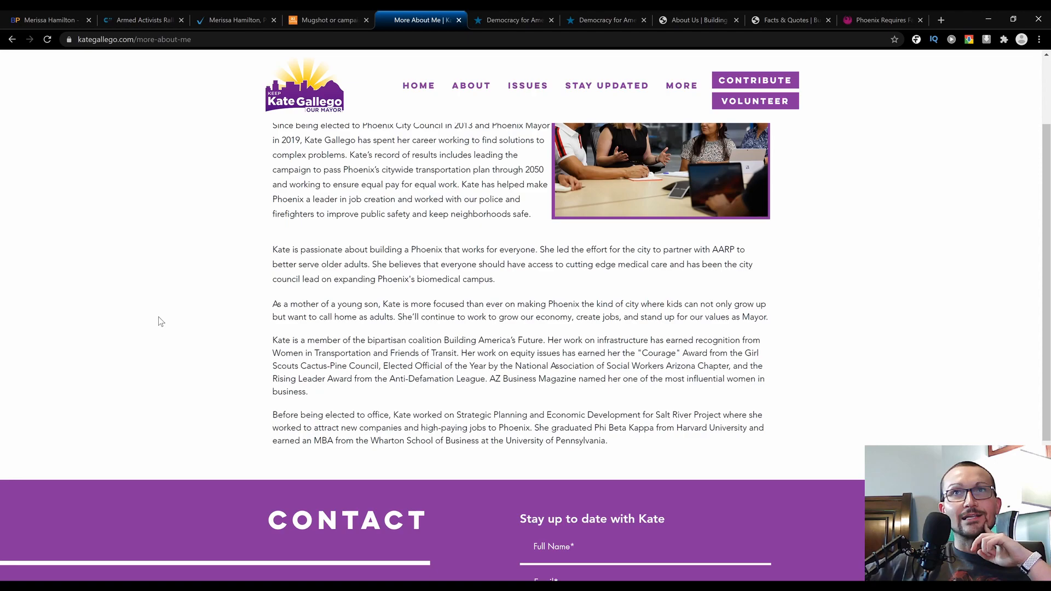
mouse_move(163, 319)
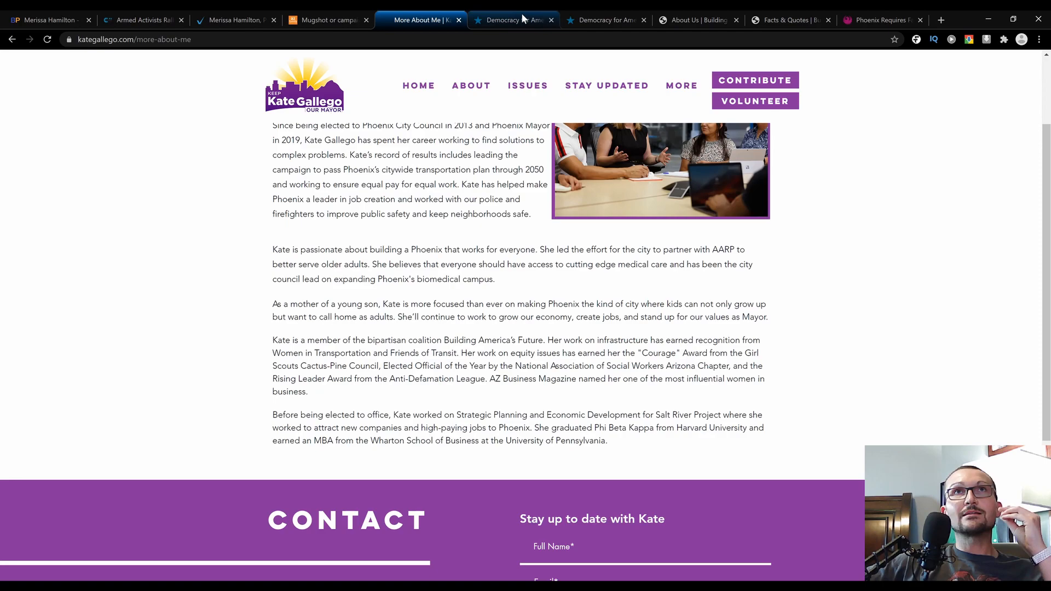
Step: Switch to the Building America's Future Members page listing Ray LaHood and Edward G. Rendell
left_click(694, 20)
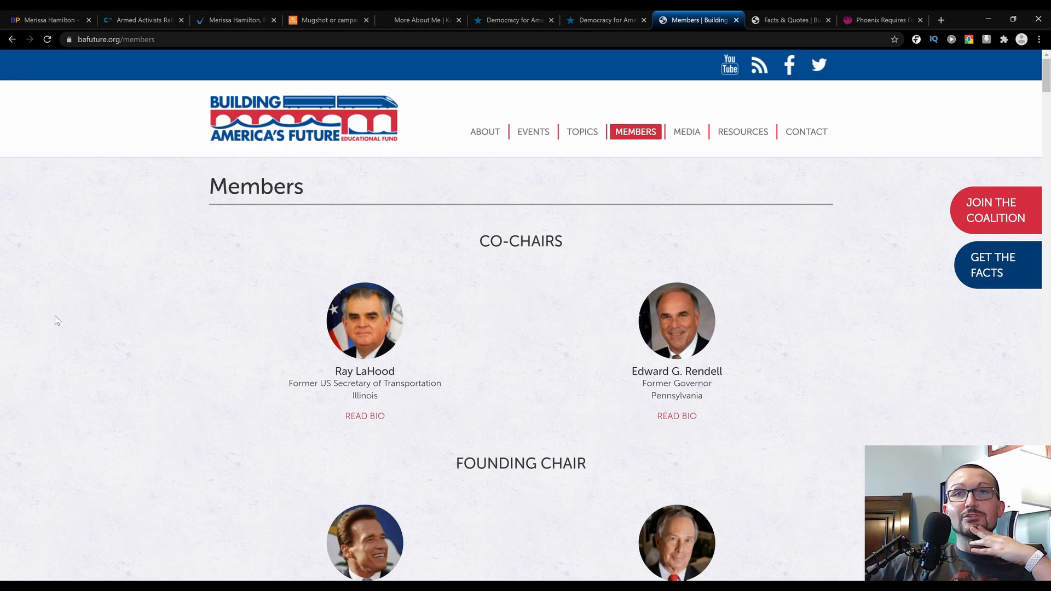
Step: Scroll the Members page down to founding chairs Arnold Schwarzenegger and Michael R. Bloomberg
scroll("down", 3)
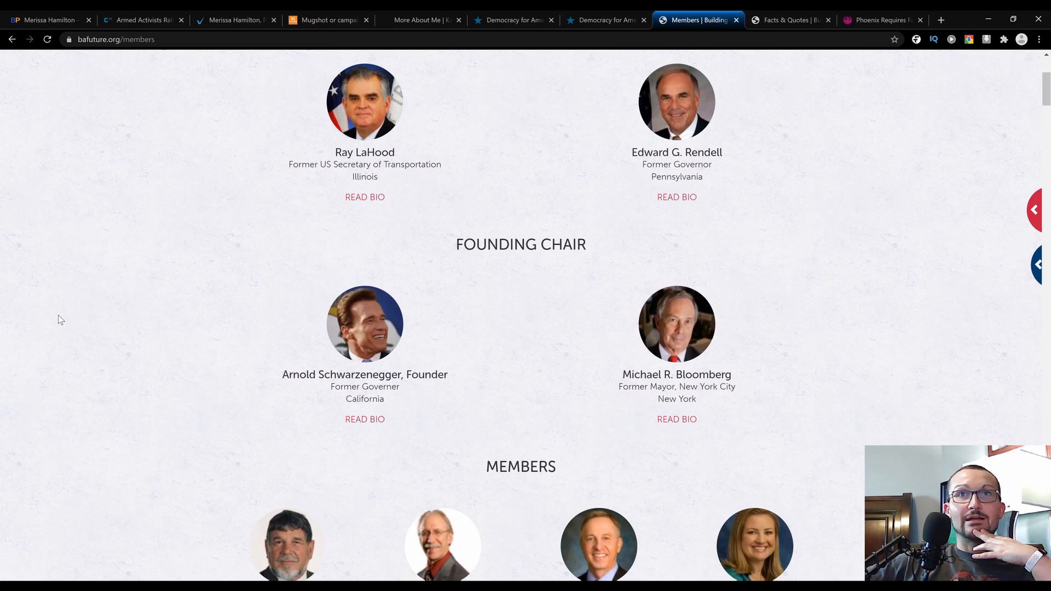
mouse_move(769, 376)
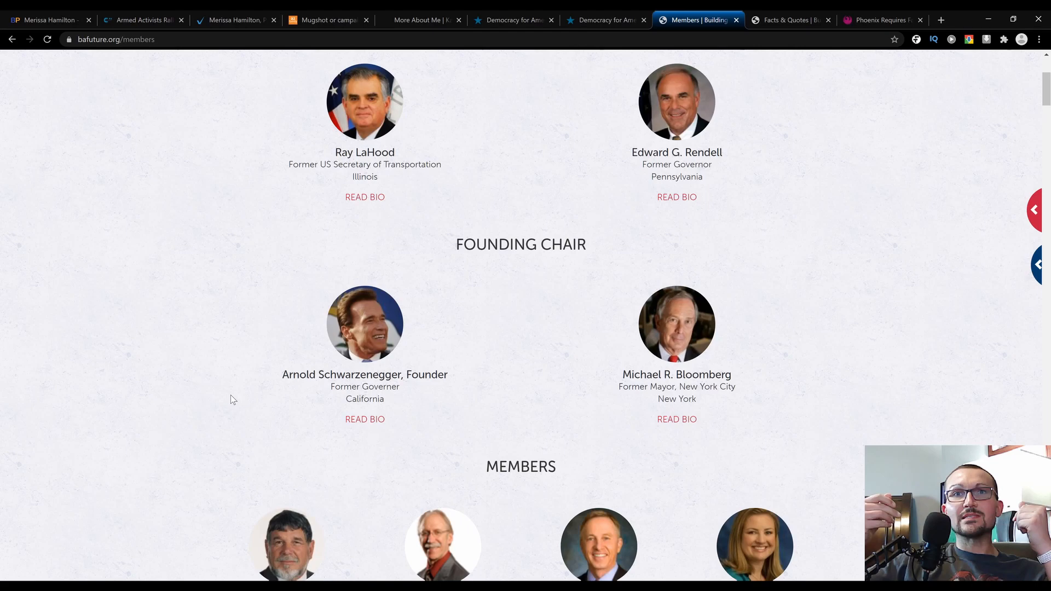
scroll("down", 3)
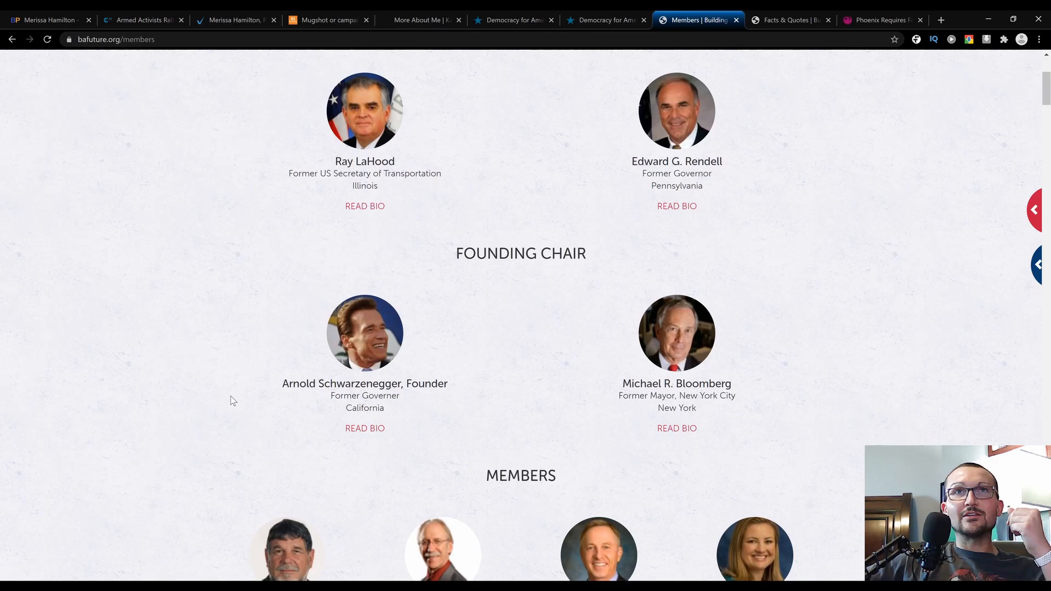
scroll("up", 3)
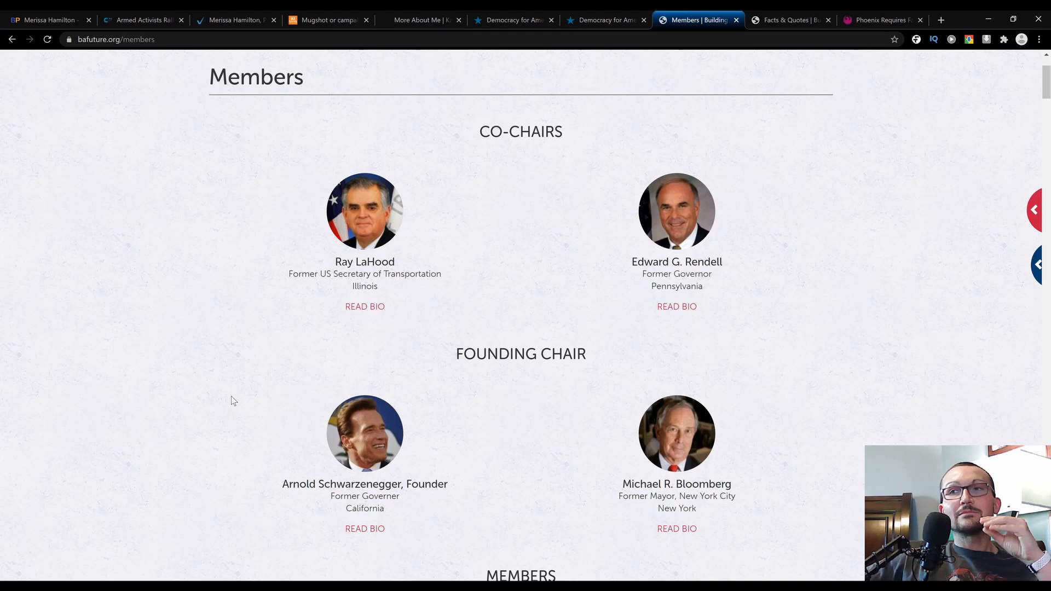
scroll("down", 3)
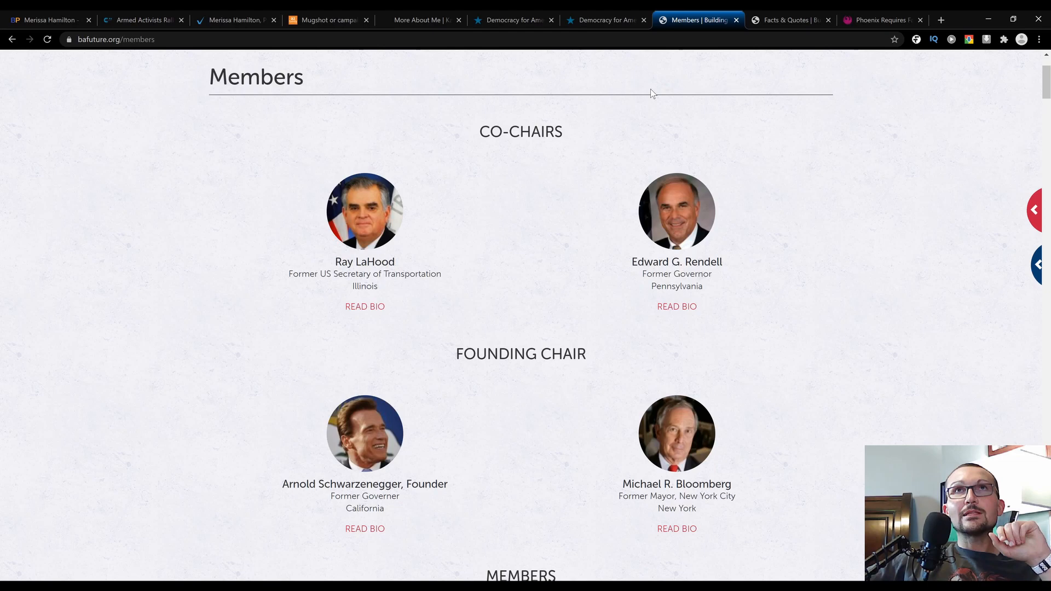
Step: Bring up the Facts & Quotes page and scroll through its infrastructure statistics
left_click(788, 19)
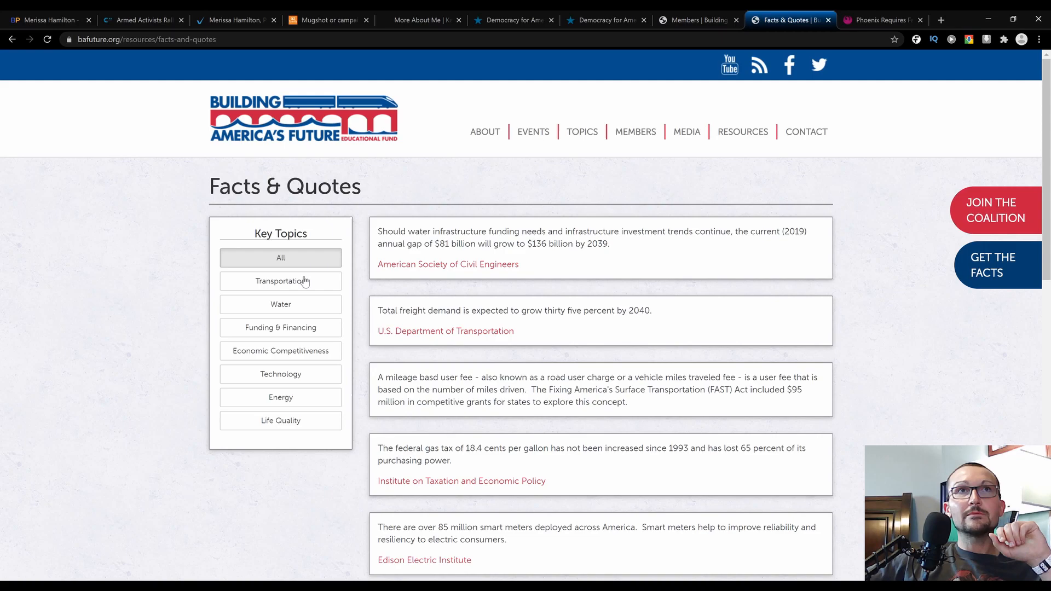
mouse_move(56, 382)
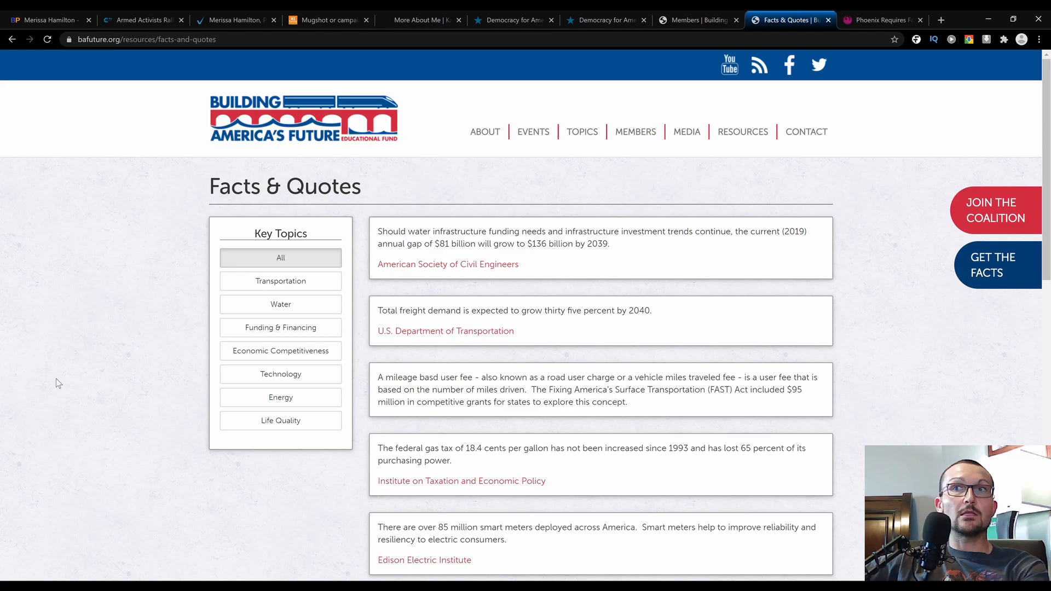
scroll("down", 3)
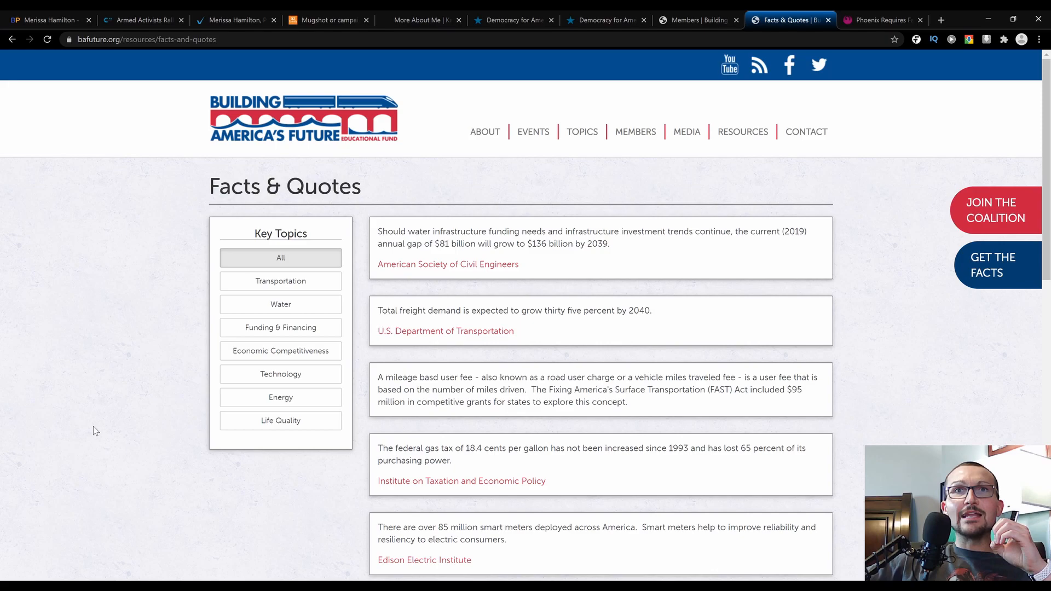
Step: Bring up Democracy for America and scroll its Arizona endorsed candidates list
left_click(512, 20)
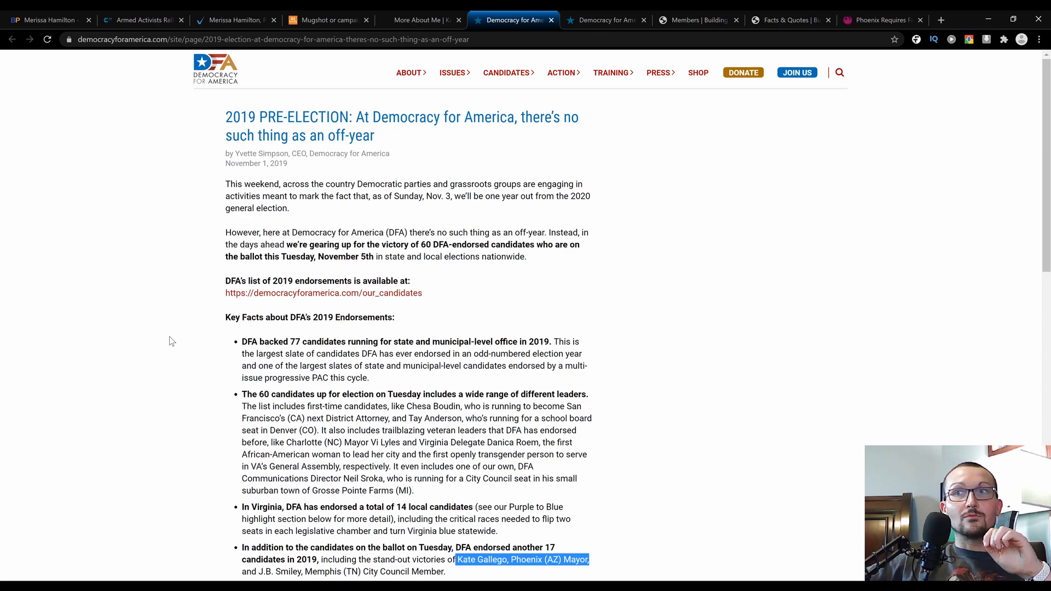
scroll("down", 3)
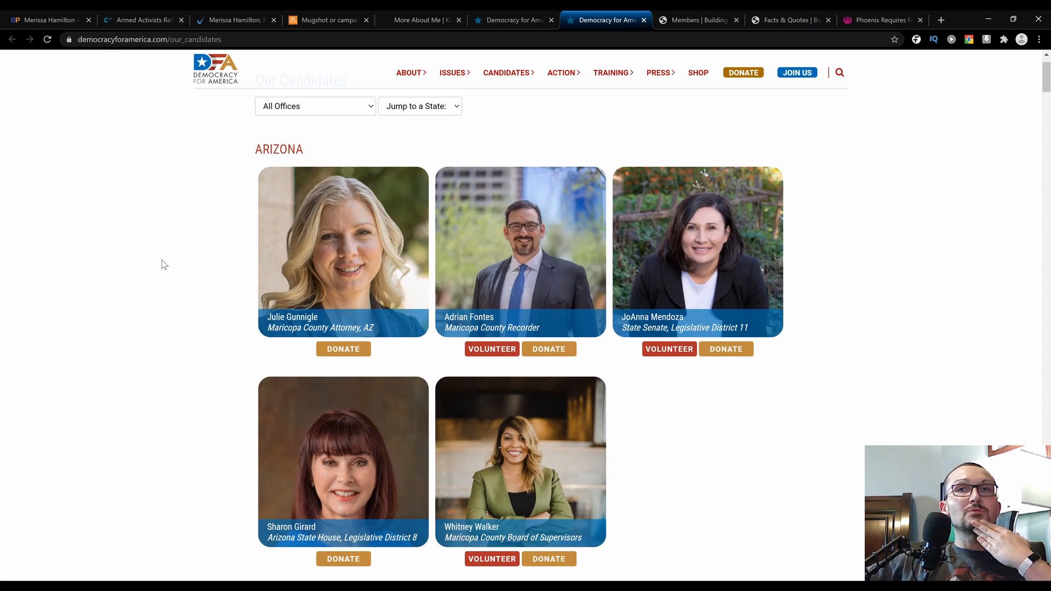
Step: Scroll past Maine and Nebraska to New York endorsements like Alexandria Ocasio-Cortez
scroll("down", 3)
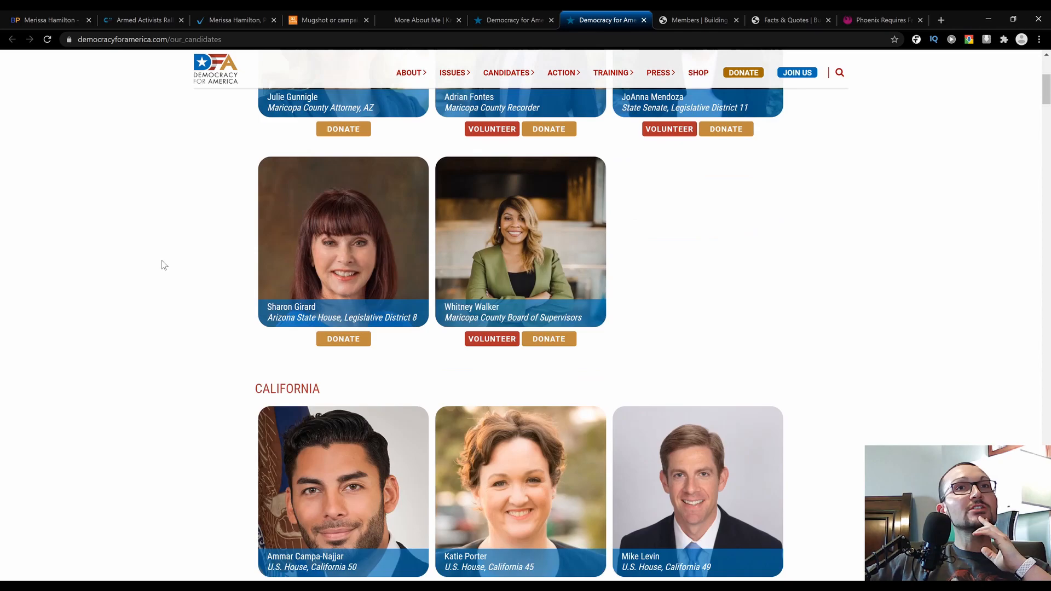
scroll("down", 3)
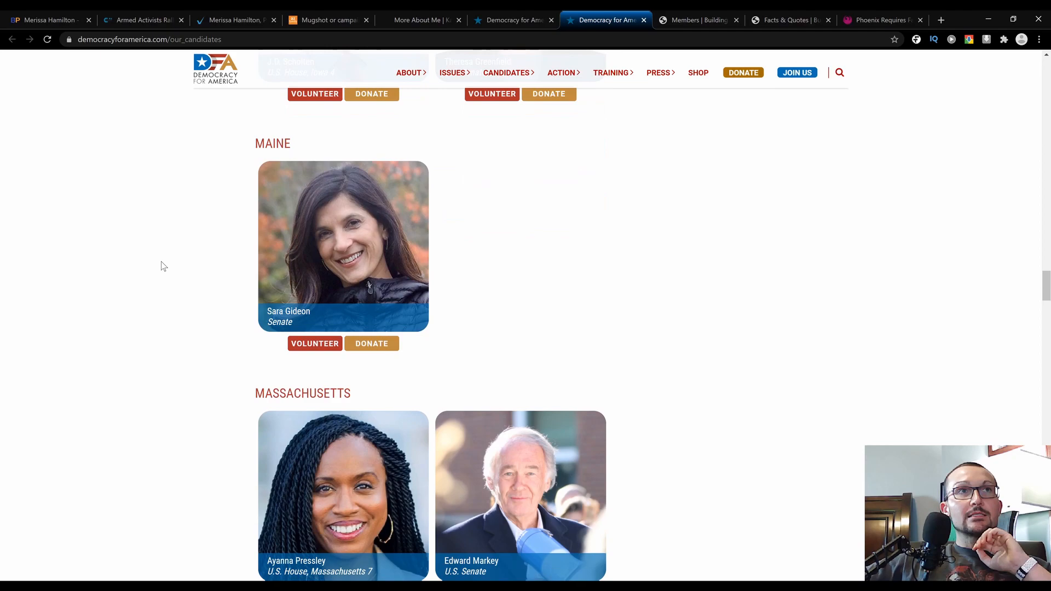
scroll("down", 3)
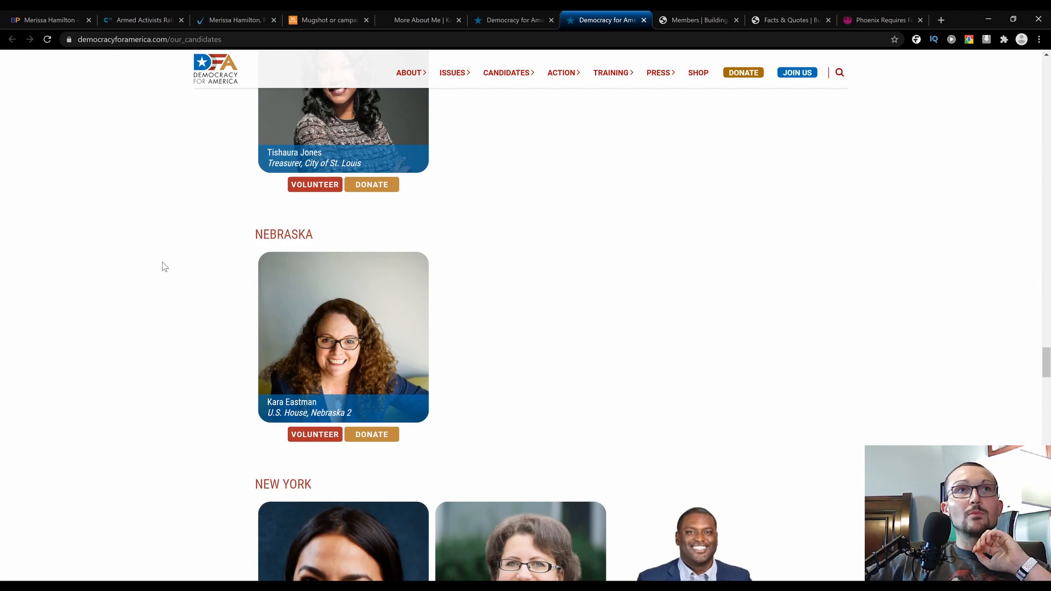
scroll("down", 3)
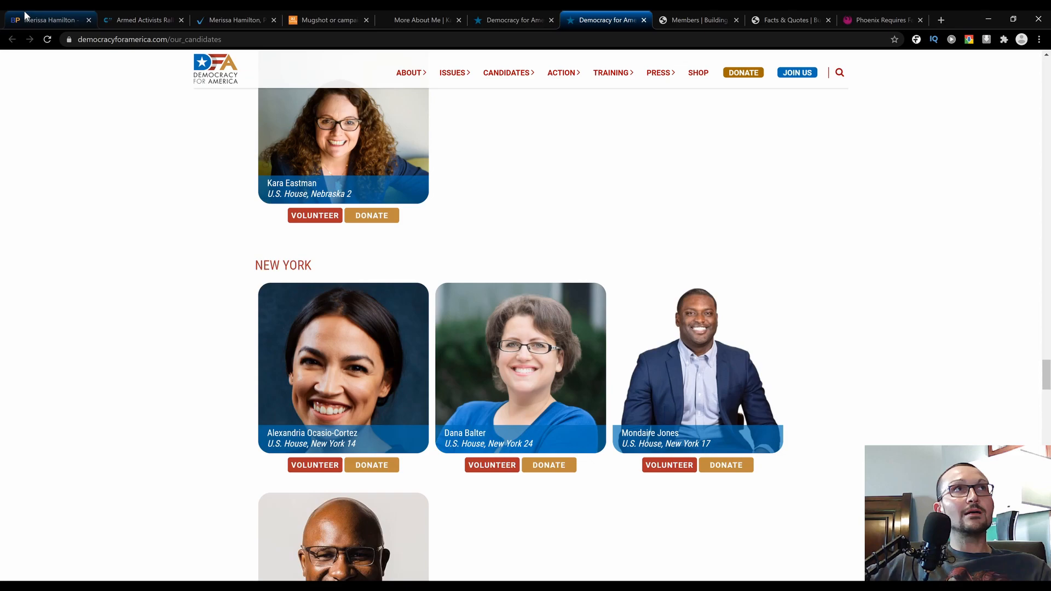
Step: Return to Merissa Hamilton's Ballotpedia page for the Phoenix mayoral election
left_click(48, 20)
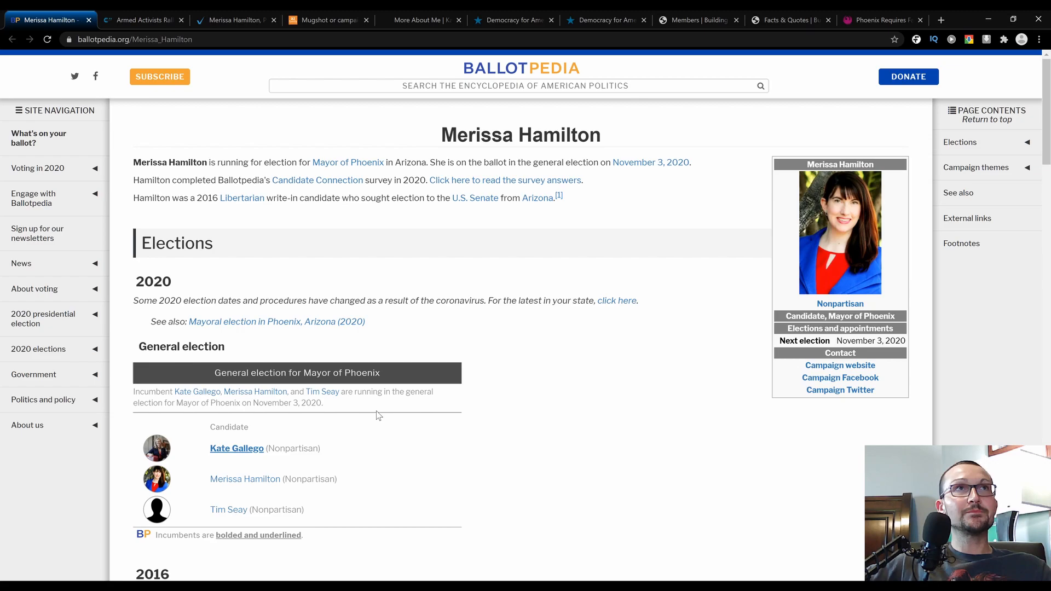
mouse_move(535, 415)
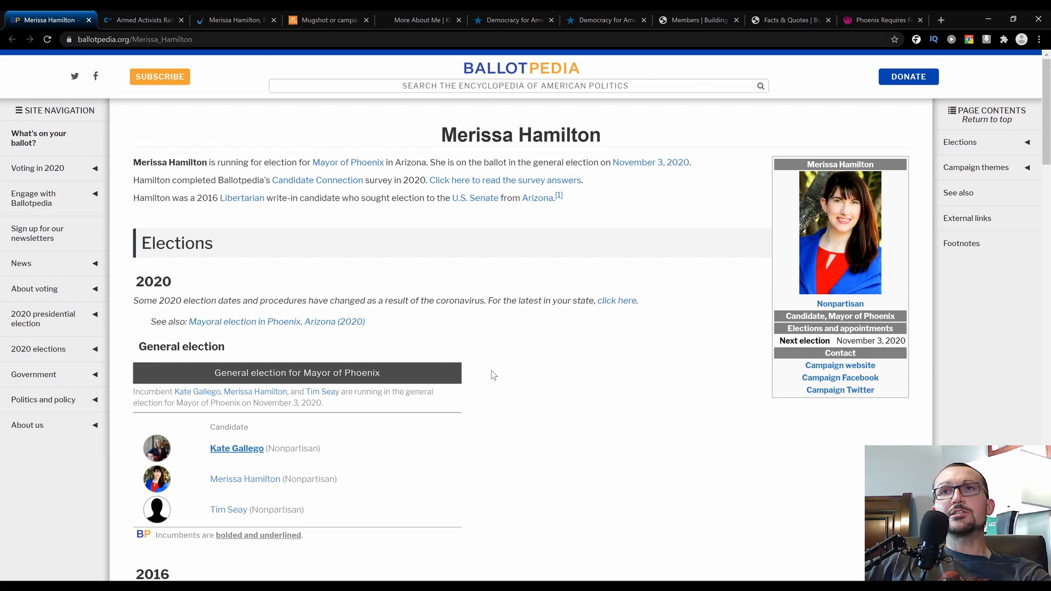
Step: Scroll to Hamilton's survey responses, then switch to KJZZ's Second Amendment rally article
scroll("down", 3)
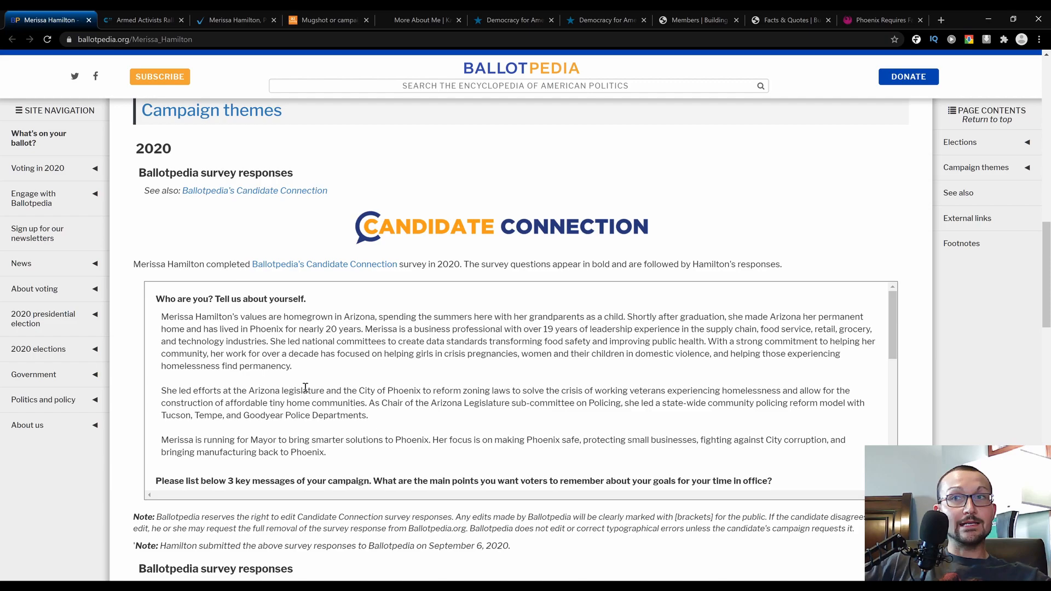
left_click(141, 20)
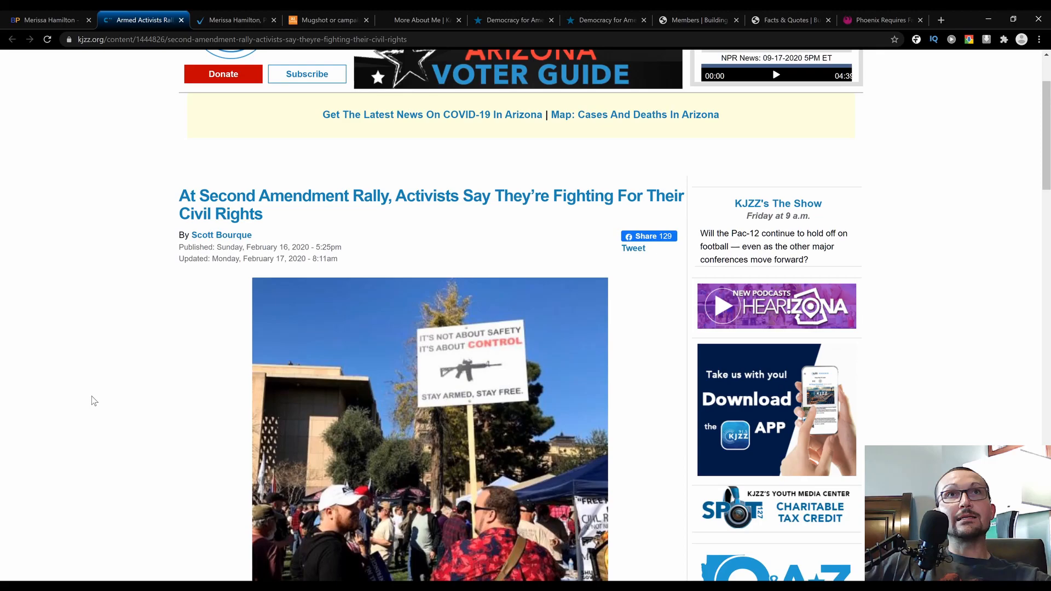
Step: Read the KJZZ article past rally photos down to the Gun-Free Zones section
scroll("down", 3)
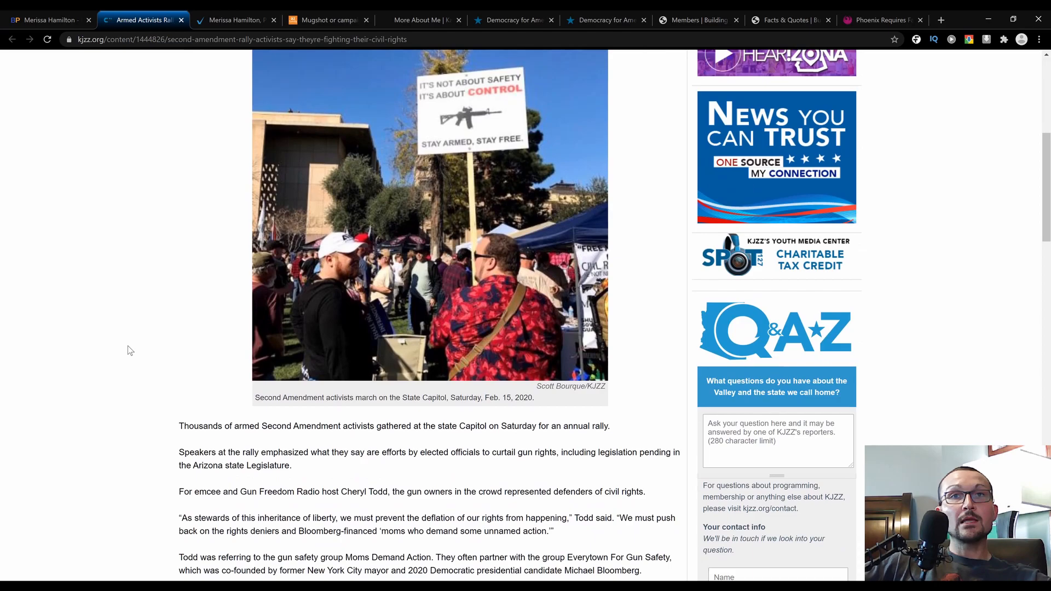
scroll("down", 3)
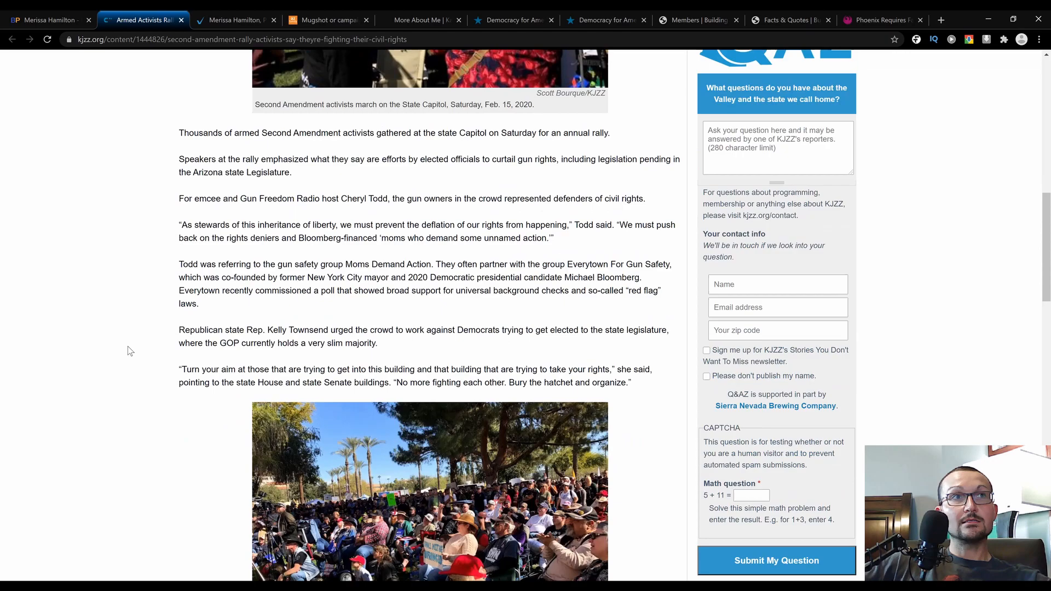
scroll("down", 3)
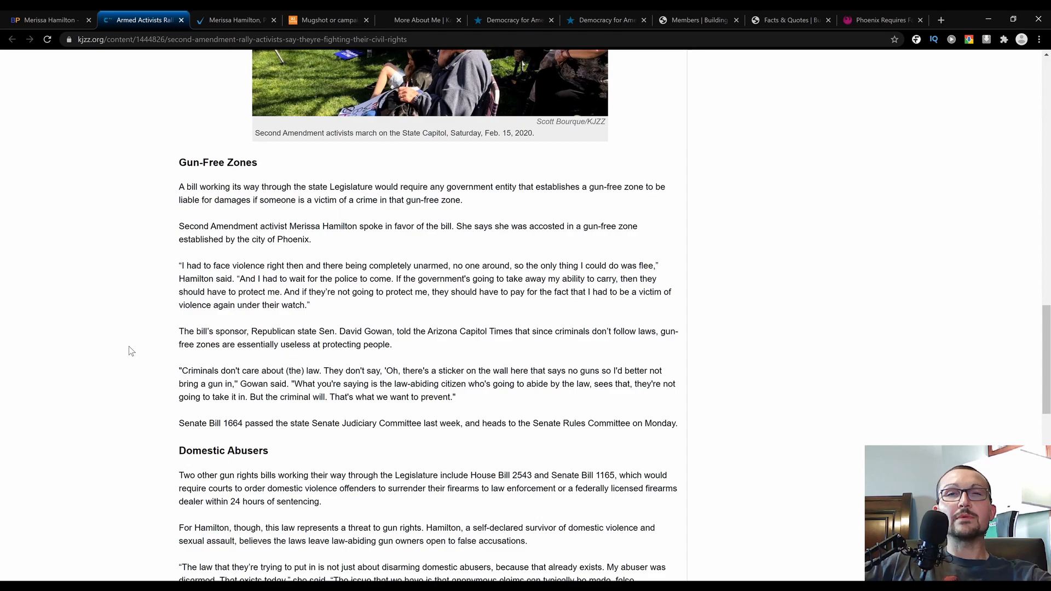
Step: Switch to Merissa Hamilton's candidates.vote interview and scroll to its opening questions
left_click(235, 20)
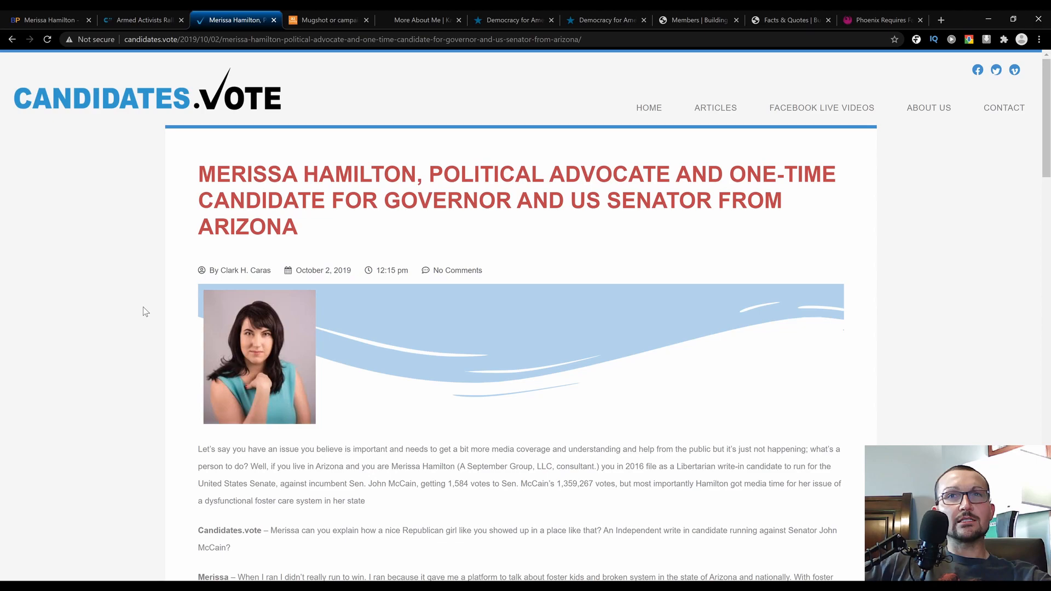
scroll("down", 3)
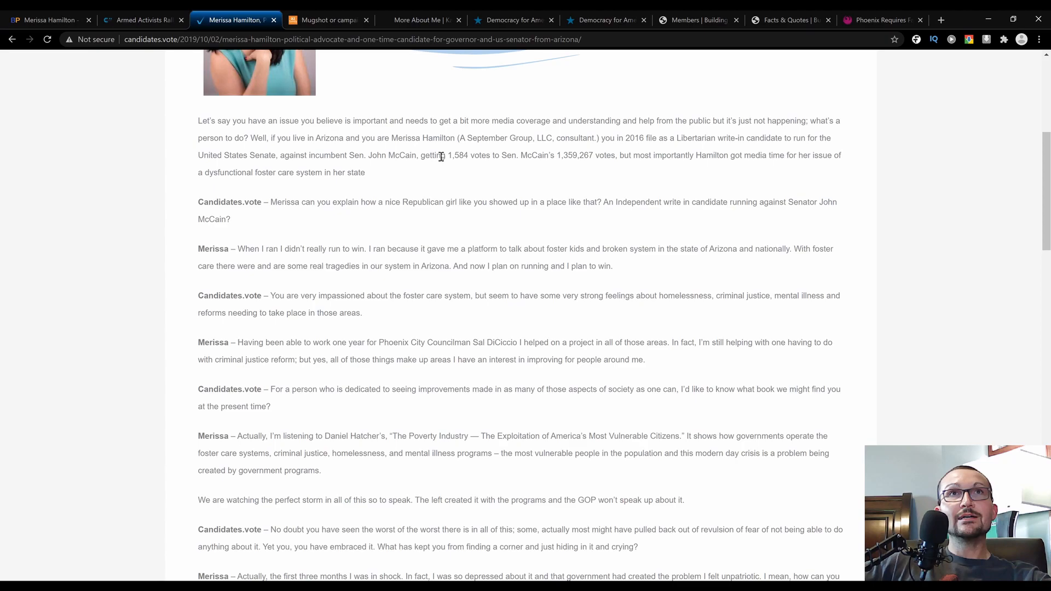
mouse_move(430, 165)
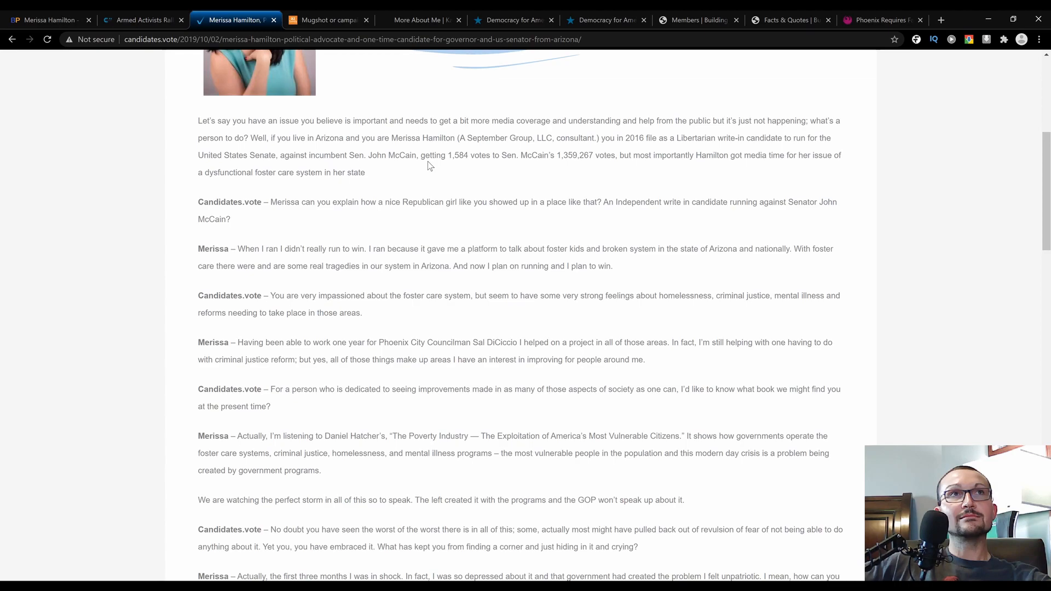
mouse_move(230, 251)
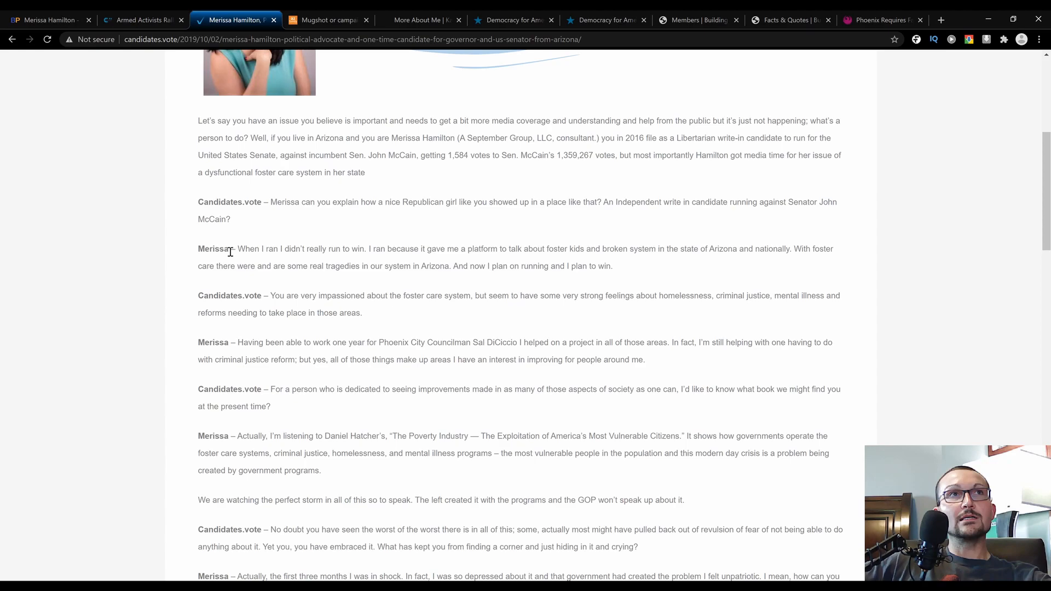
mouse_move(204, 261)
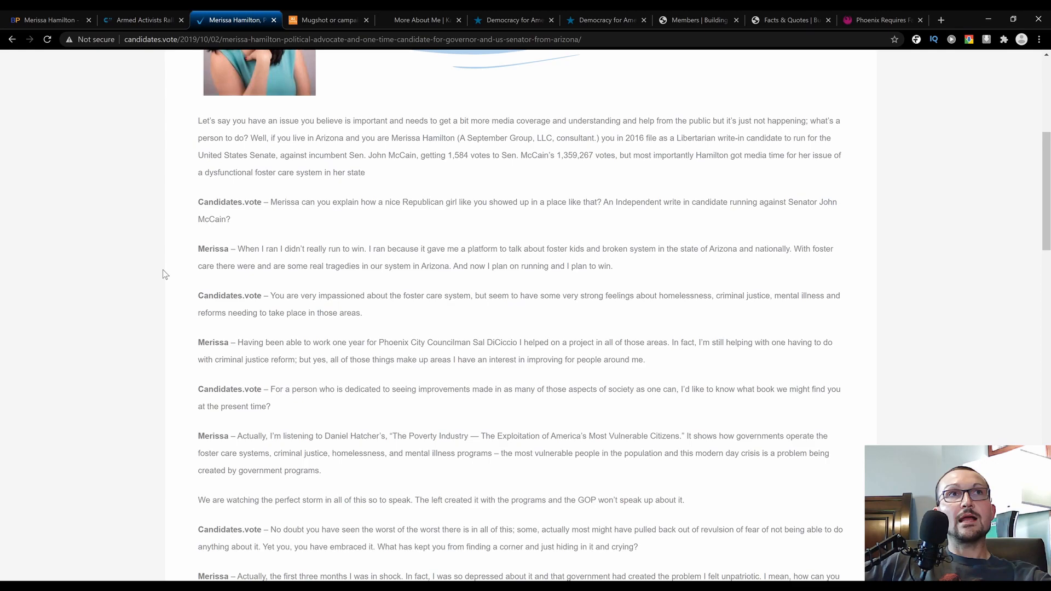
mouse_move(170, 271)
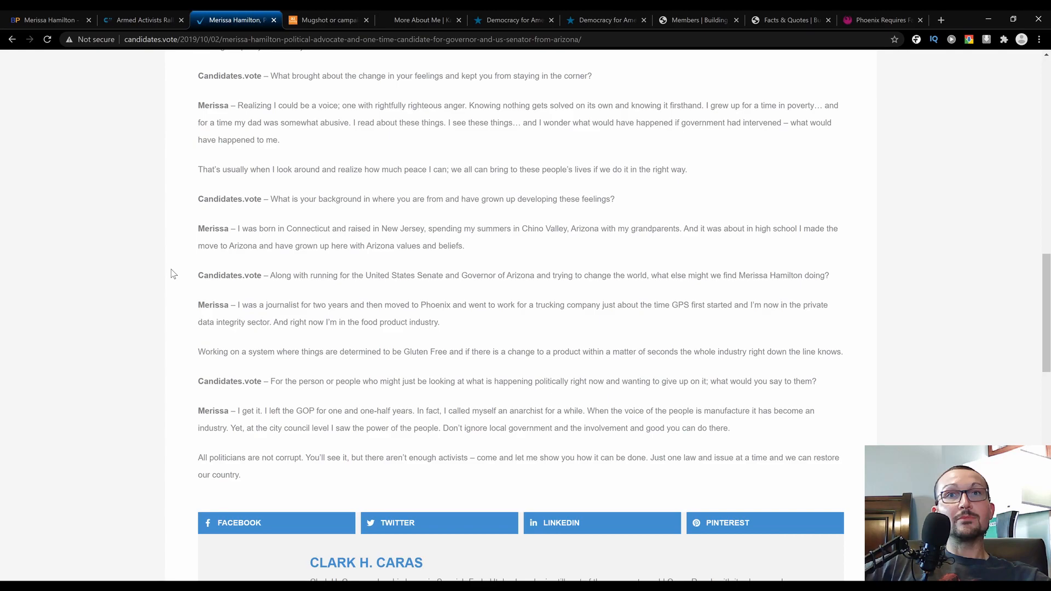
Step: Read the azfamily mugshot article, then return to Merissa Hamilton's Ballotpedia tab
left_click(328, 20)
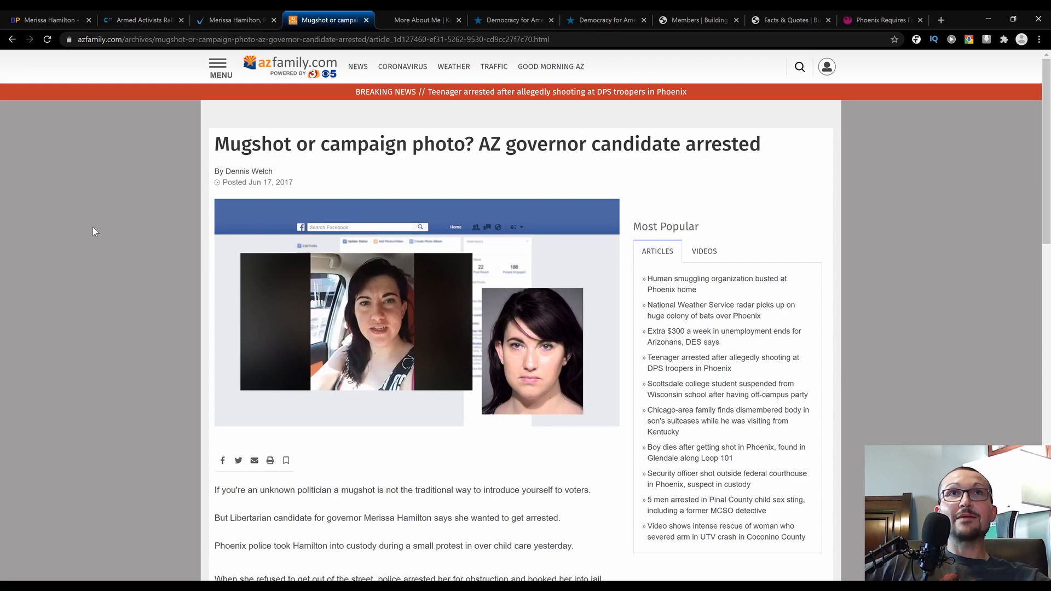
scroll("down", 3)
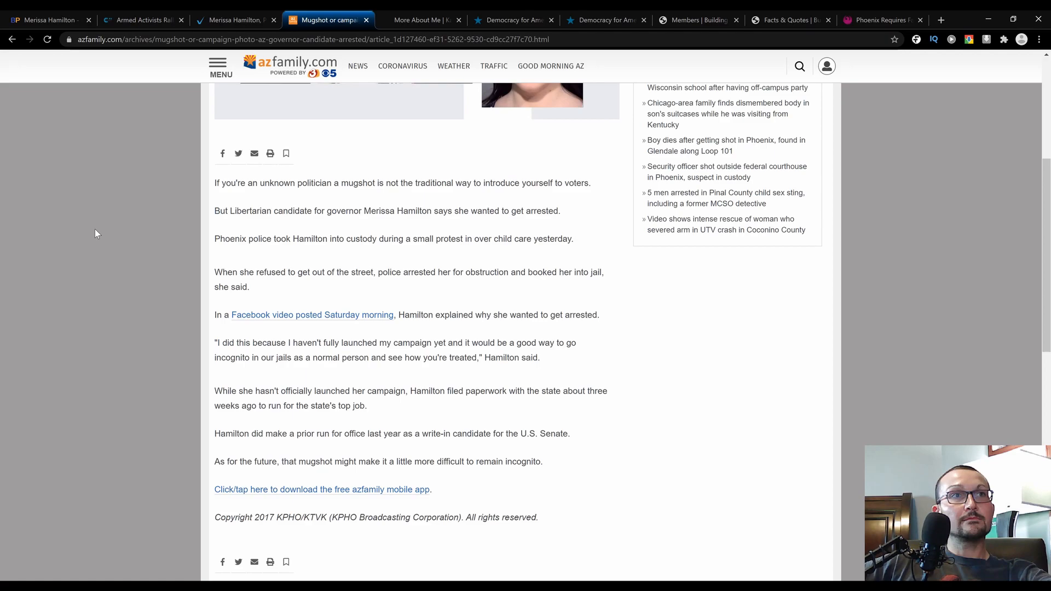
left_click(47, 19)
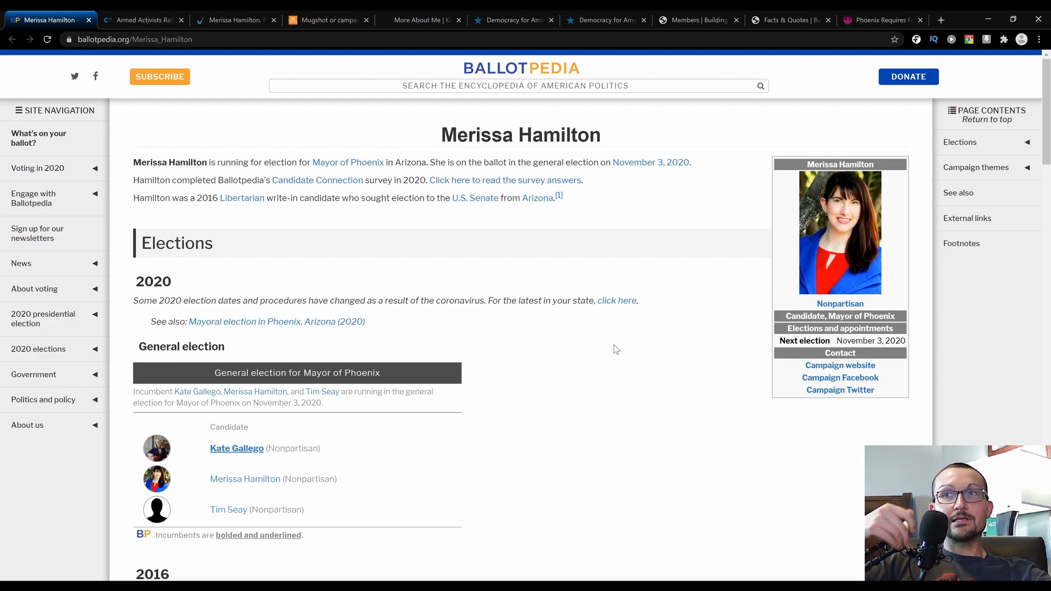